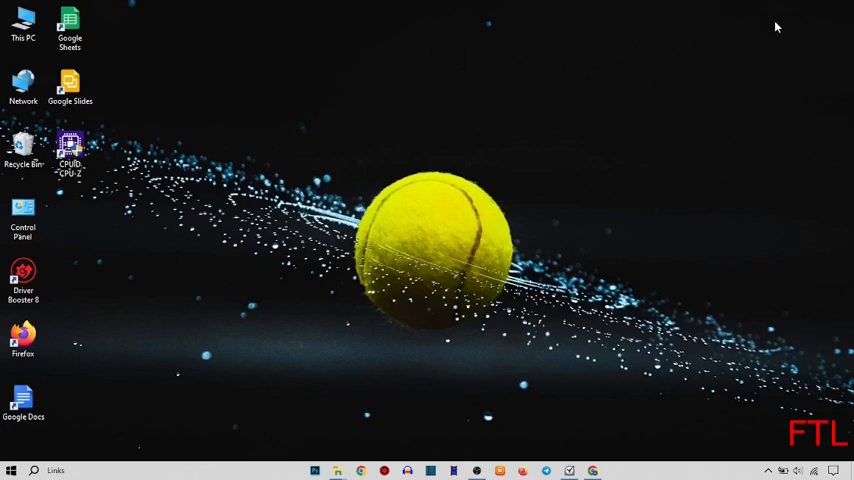
mouse_move(76, 463)
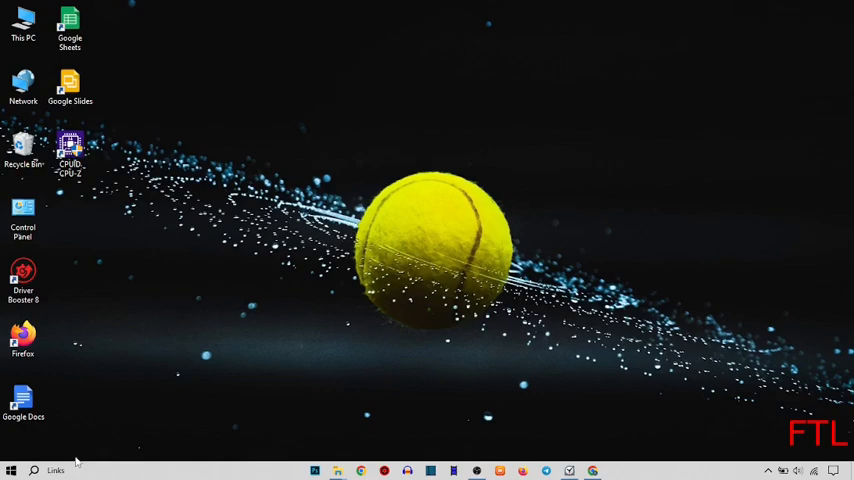
- Launch Windows Settings from the Start menu's gear icon
click(11, 470)
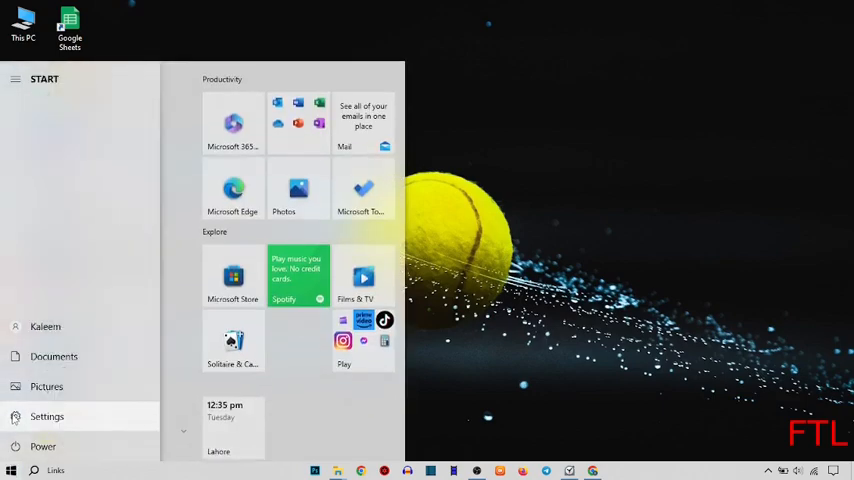
click(47, 416)
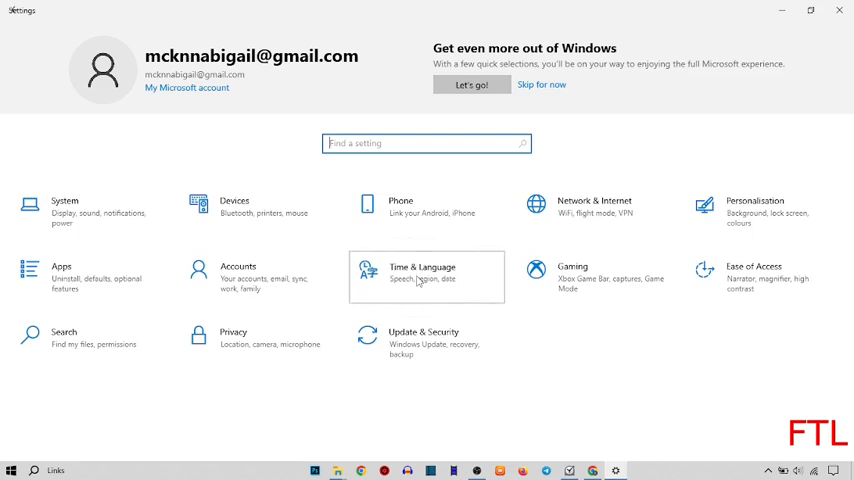
- Close Settings and load mail.google.com/mail/u/0/#inbox in a new browser tab
click(421, 272)
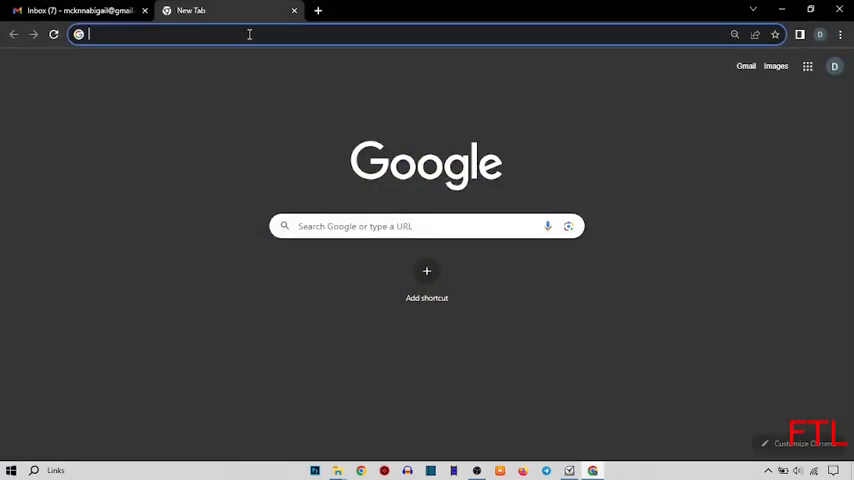
text(mail.google.com/mail/u/0/#inbox)
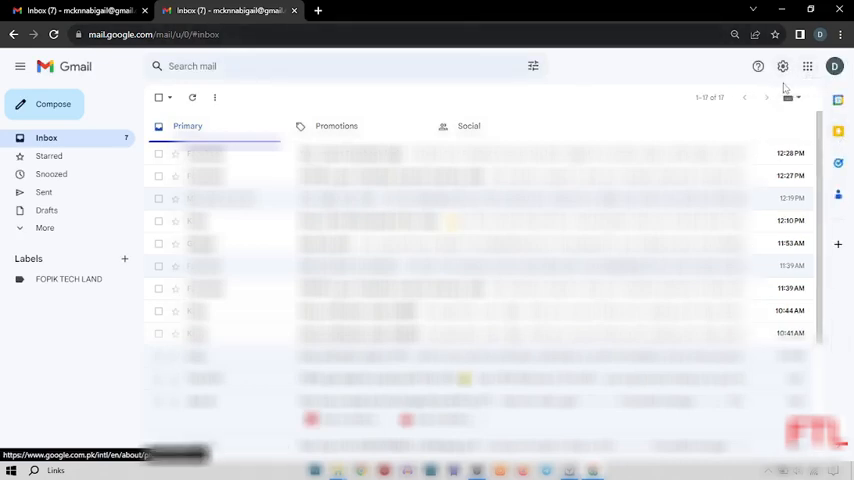
mouse_move(807, 66)
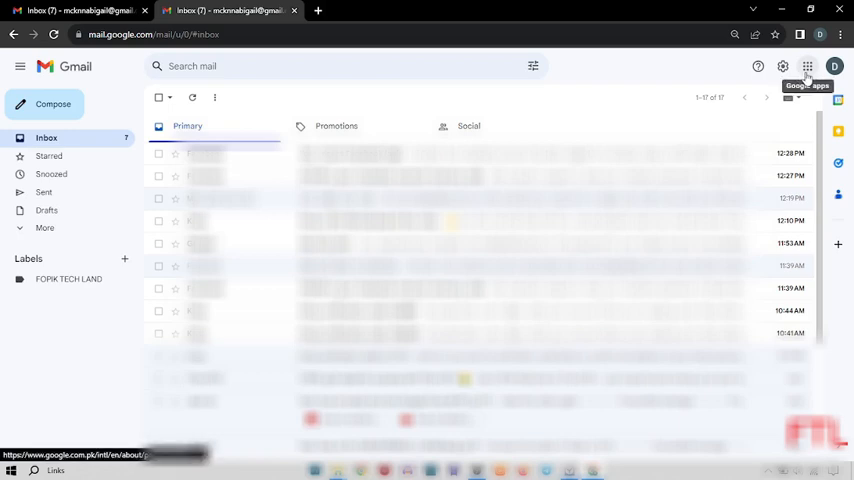
- Launch Google Calendar from Gmail's Google apps grid
click(807, 66)
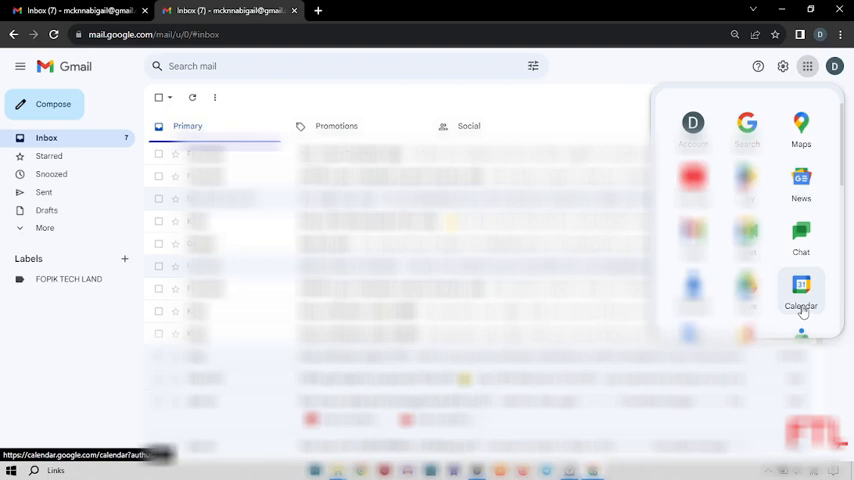
click(801, 287)
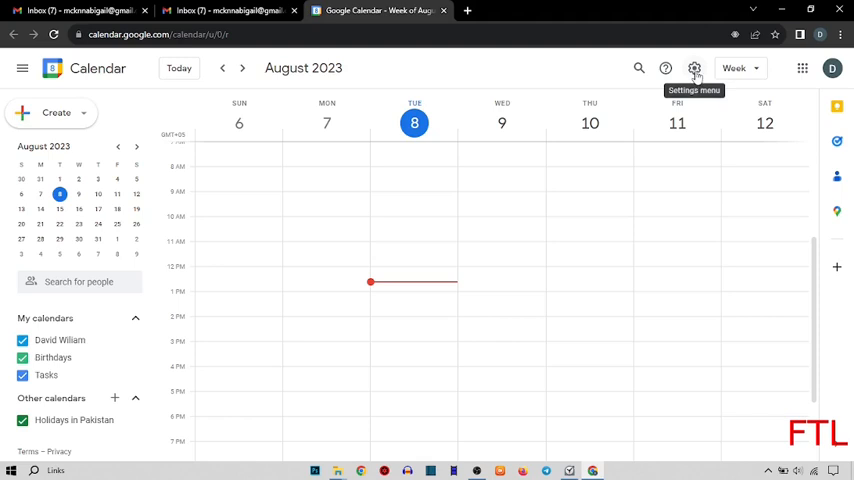
- Go to Settings from Calendar's gear menu to reach the General page
click(694, 68)
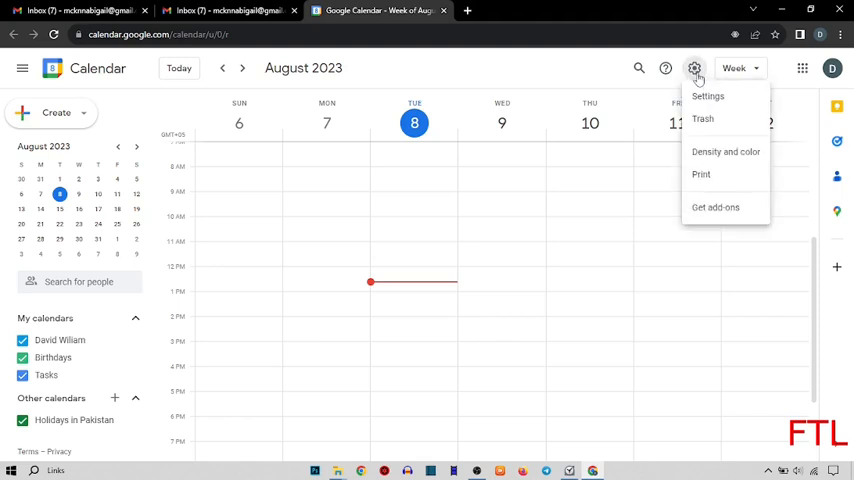
click(708, 96)
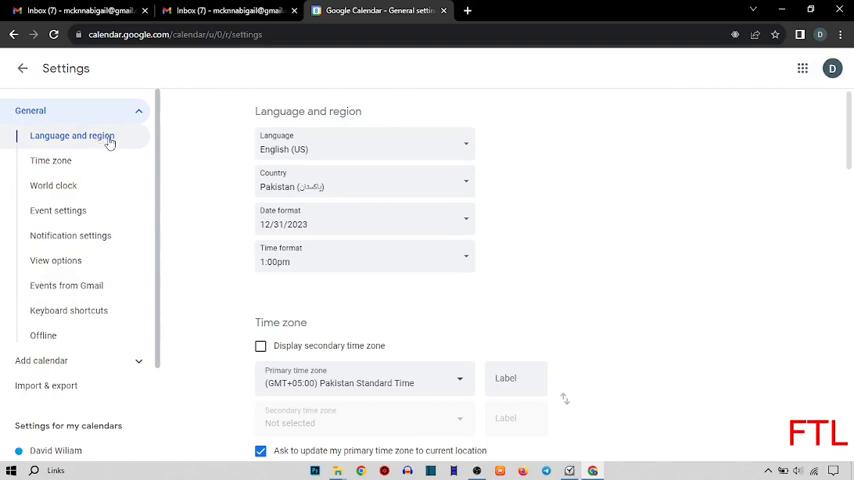
mouse_move(388, 145)
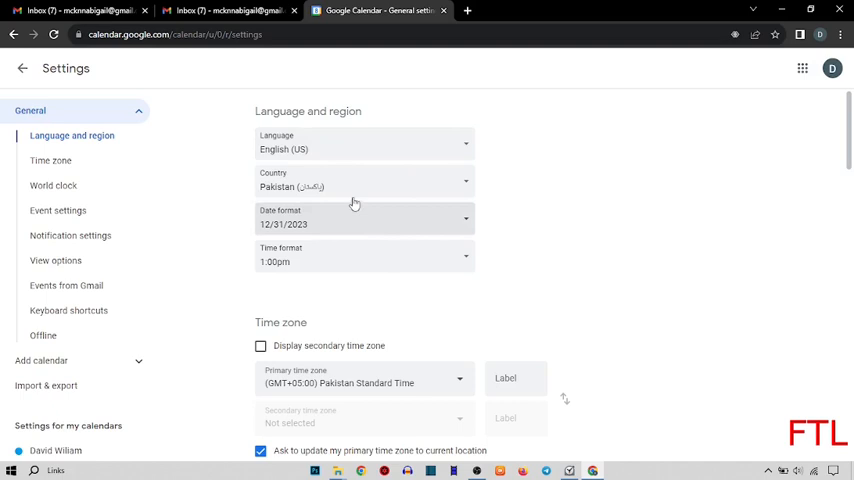
mouse_move(308, 259)
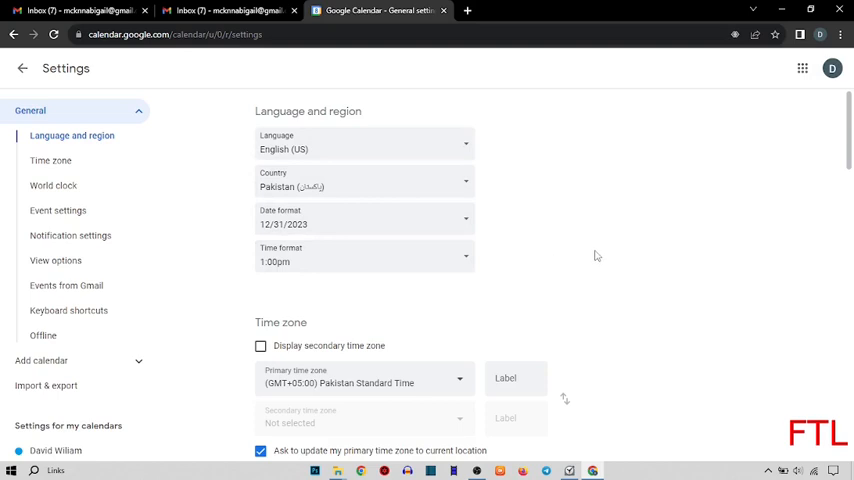
mouse_move(658, 185)
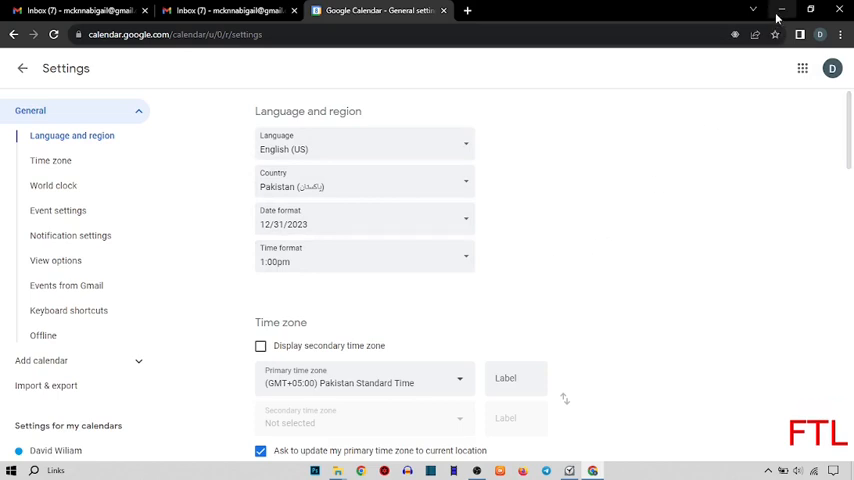
- Minimize the browser showing Calendar's Language and region and Time zone settings
click(781, 9)
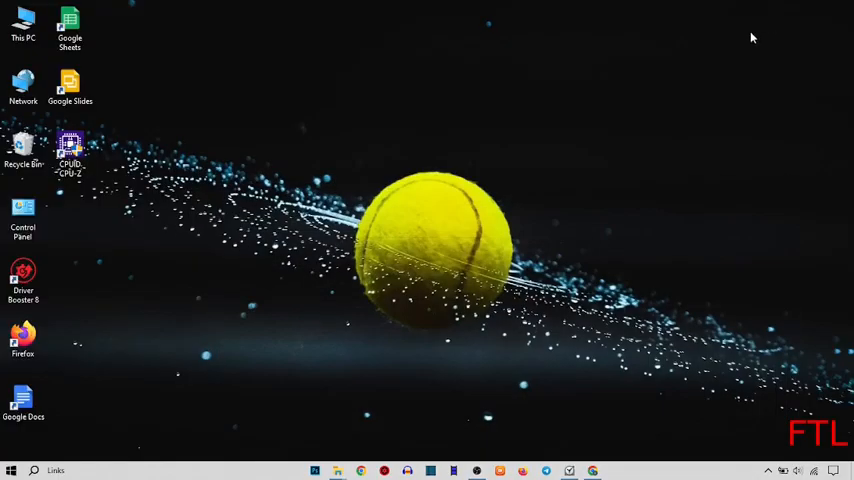
mouse_move(564, 152)
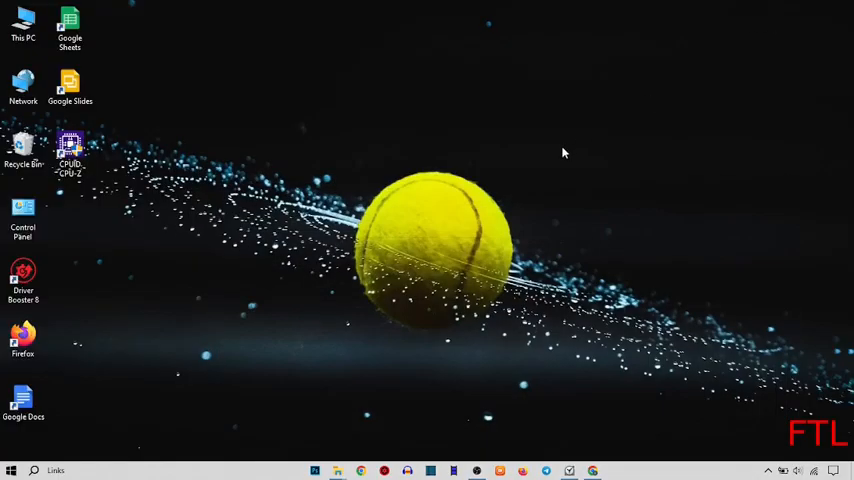